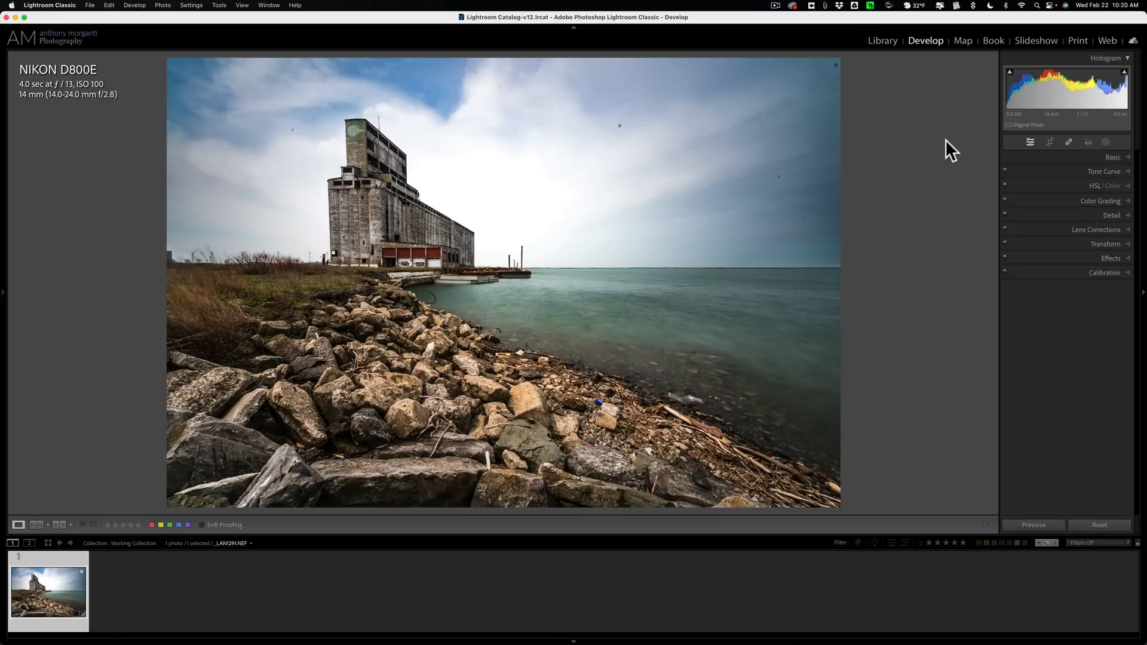
mouse_move(346, 140)
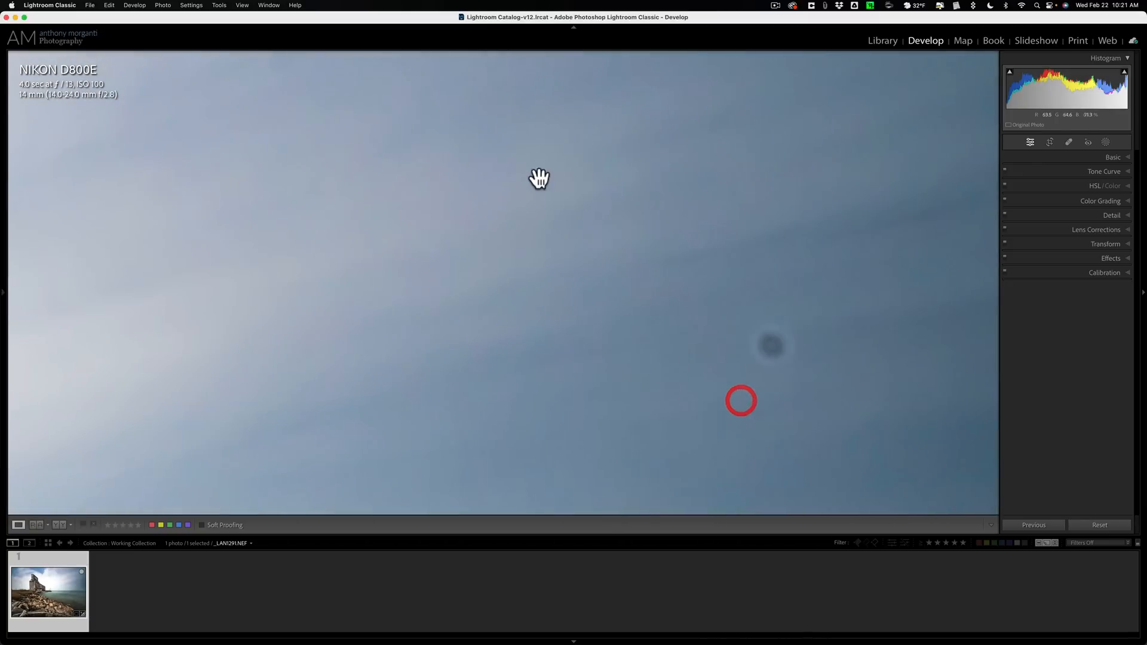
Activate the Spot Removal tool and toggle the toolbar off and back on with T.
drag(539, 178, 695, 283)
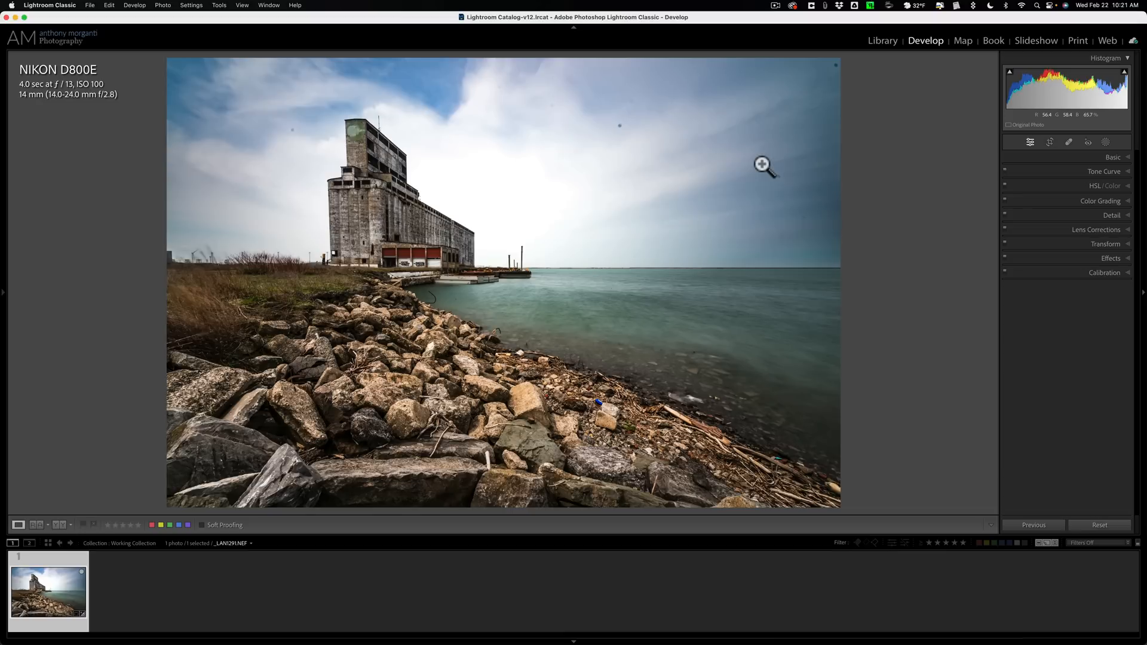
click(1070, 141)
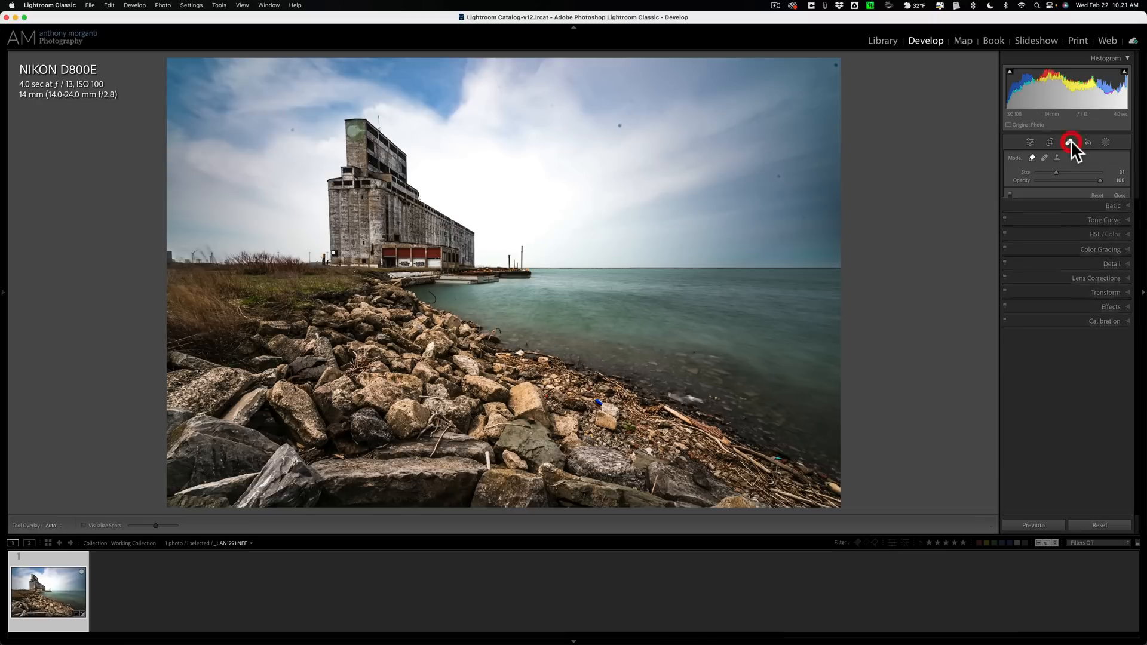
click(1071, 142)
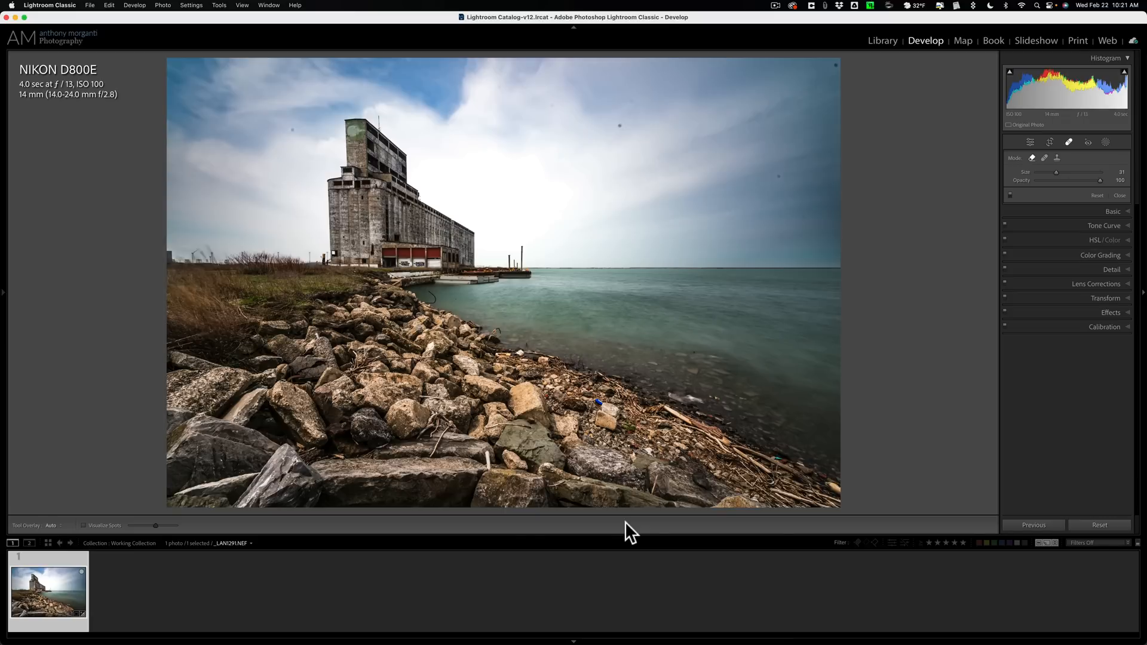
key(t)
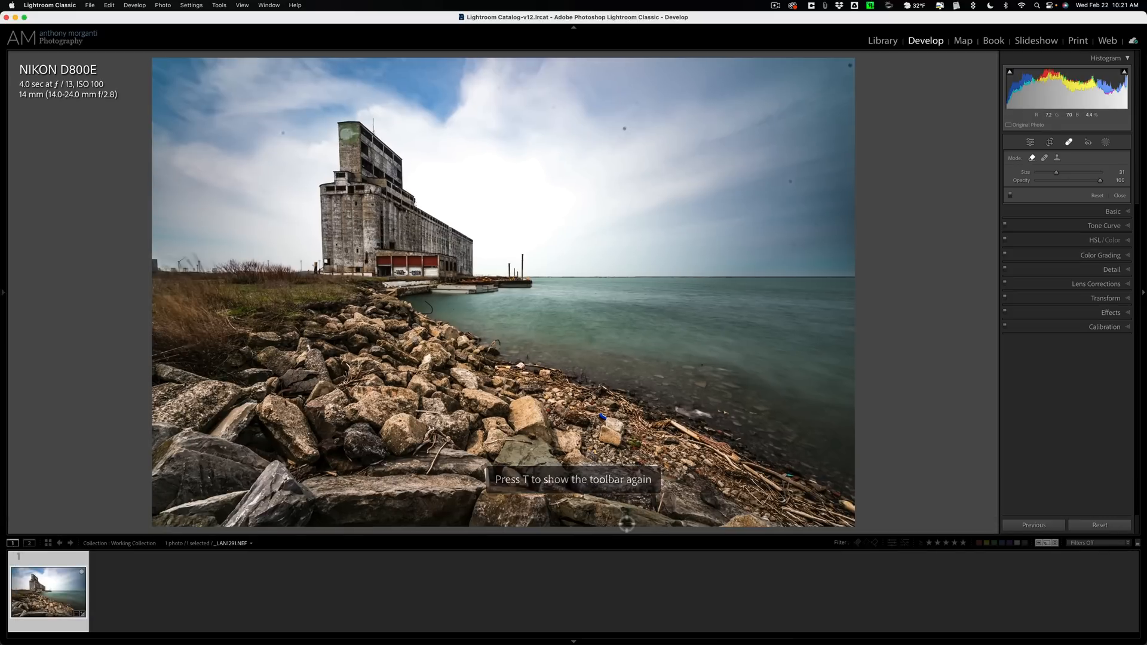
key(t)
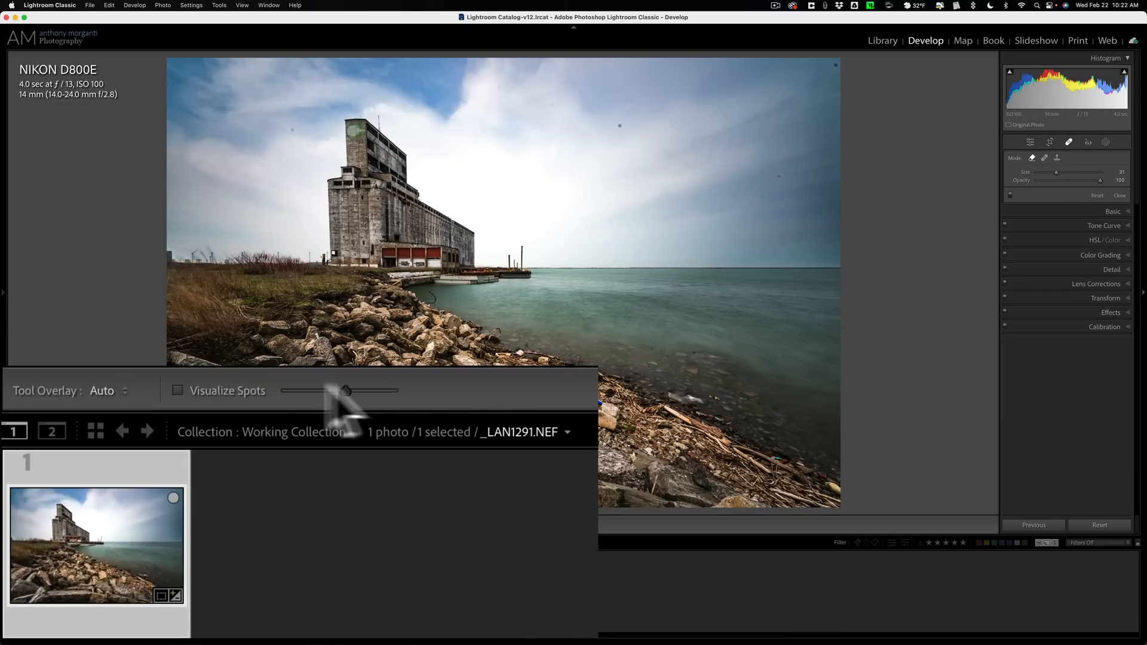
mouse_move(227, 410)
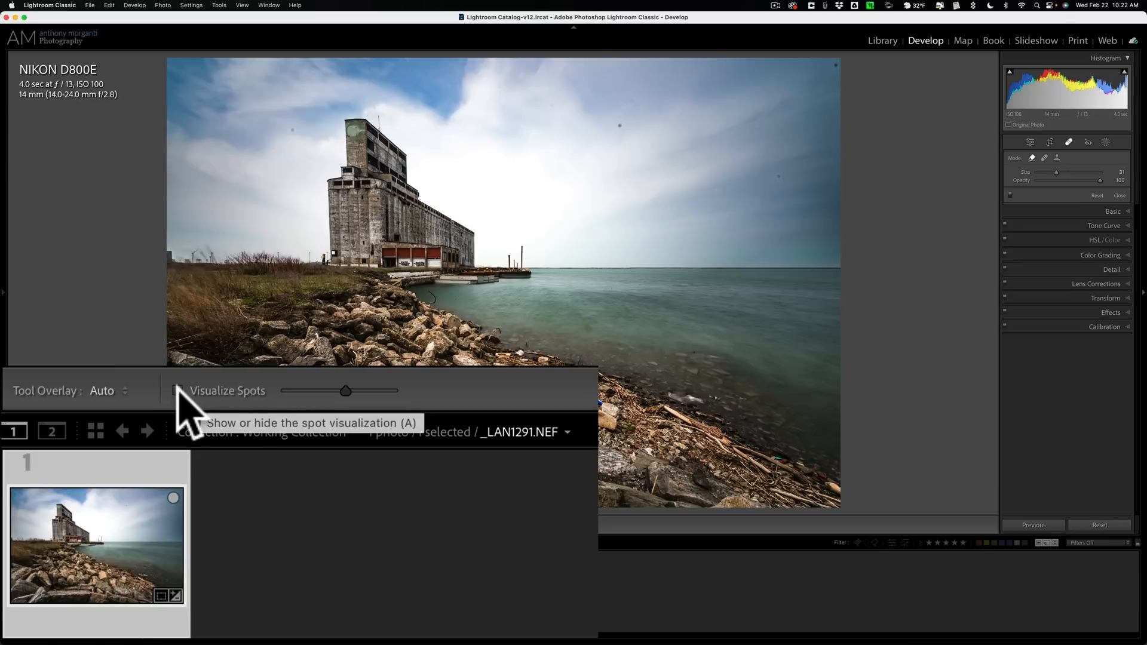
Enable Visualize Spots and push its threshold slider high until the sky dust spots show.
click(178, 390)
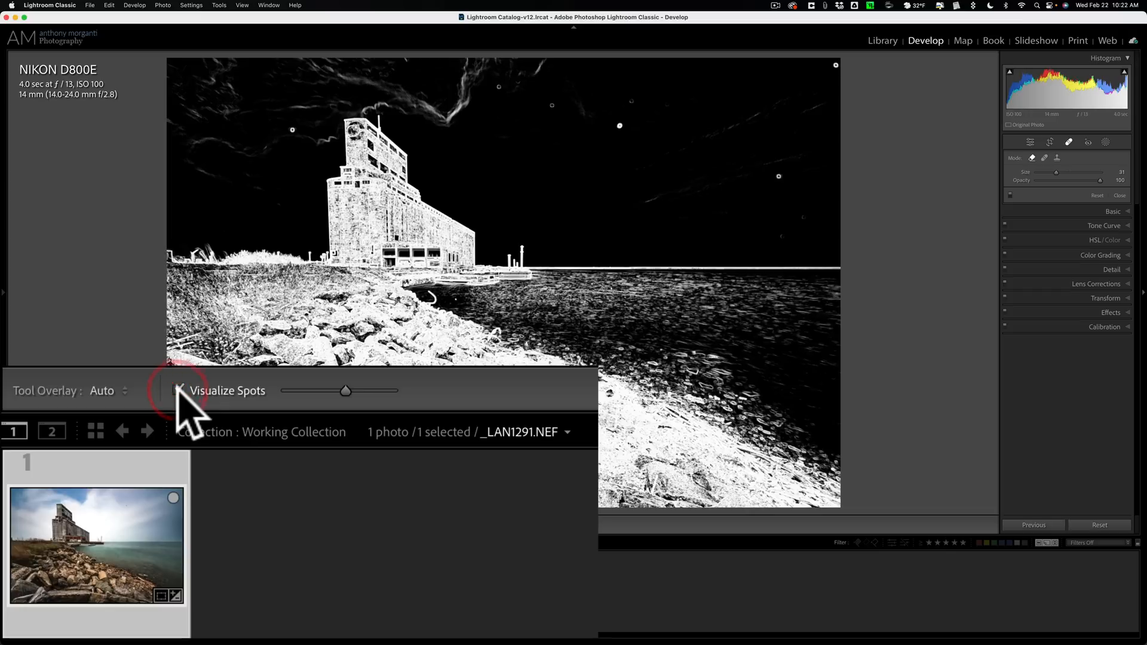
click(179, 390)
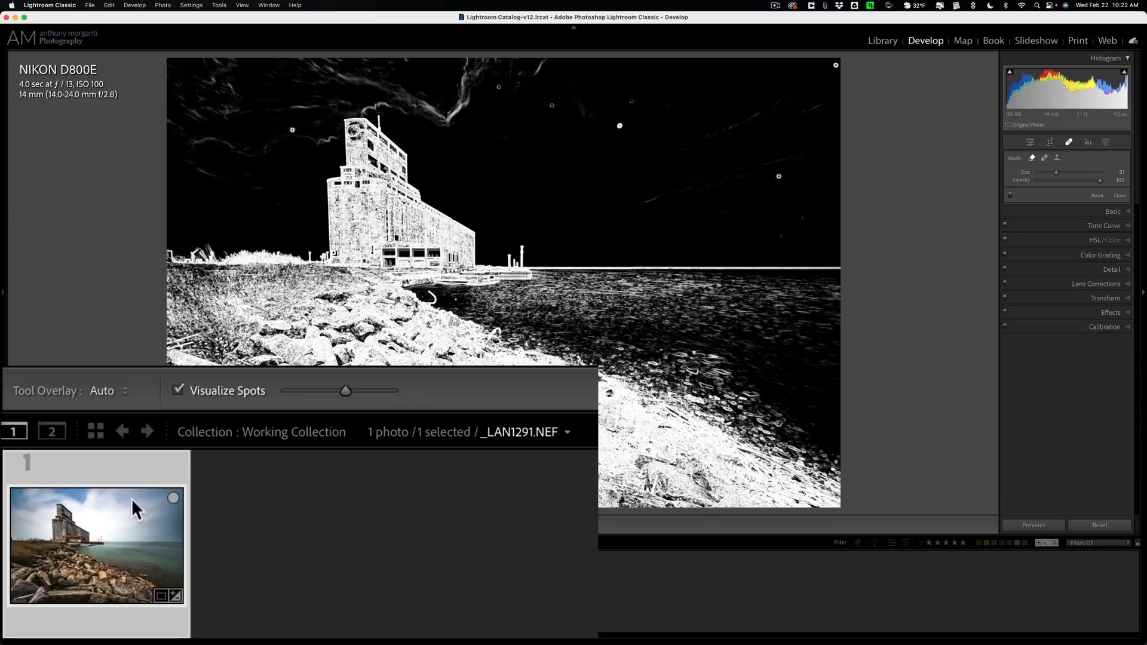
drag(346, 390, 353, 391)
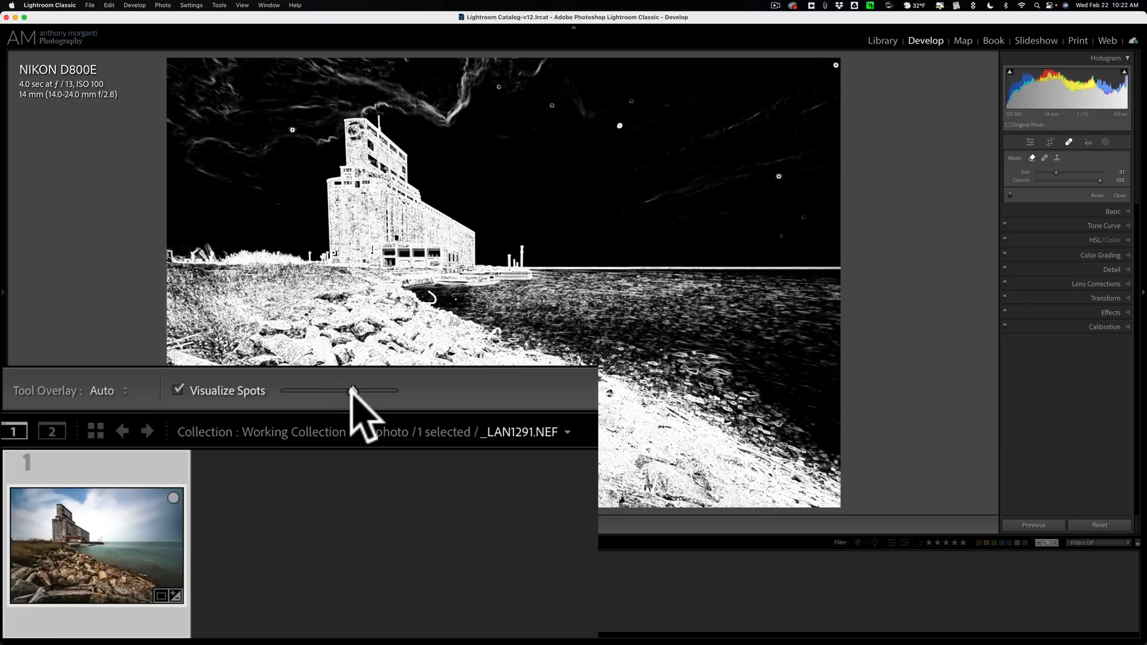
drag(353, 390, 375, 390)
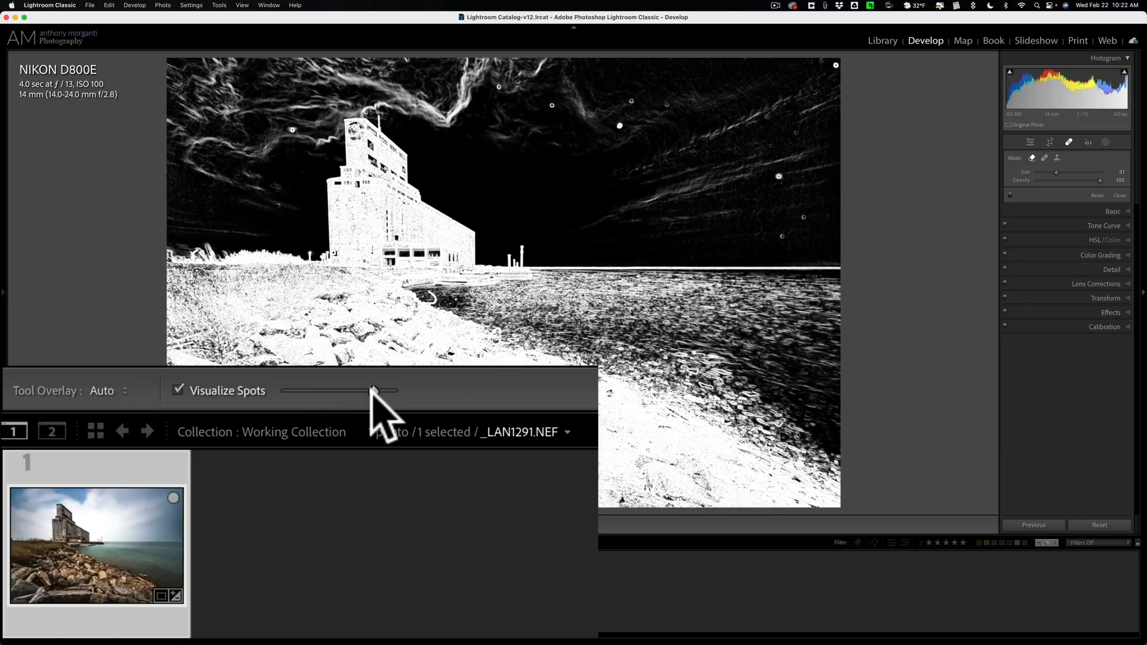
drag(375, 390, 358, 390)
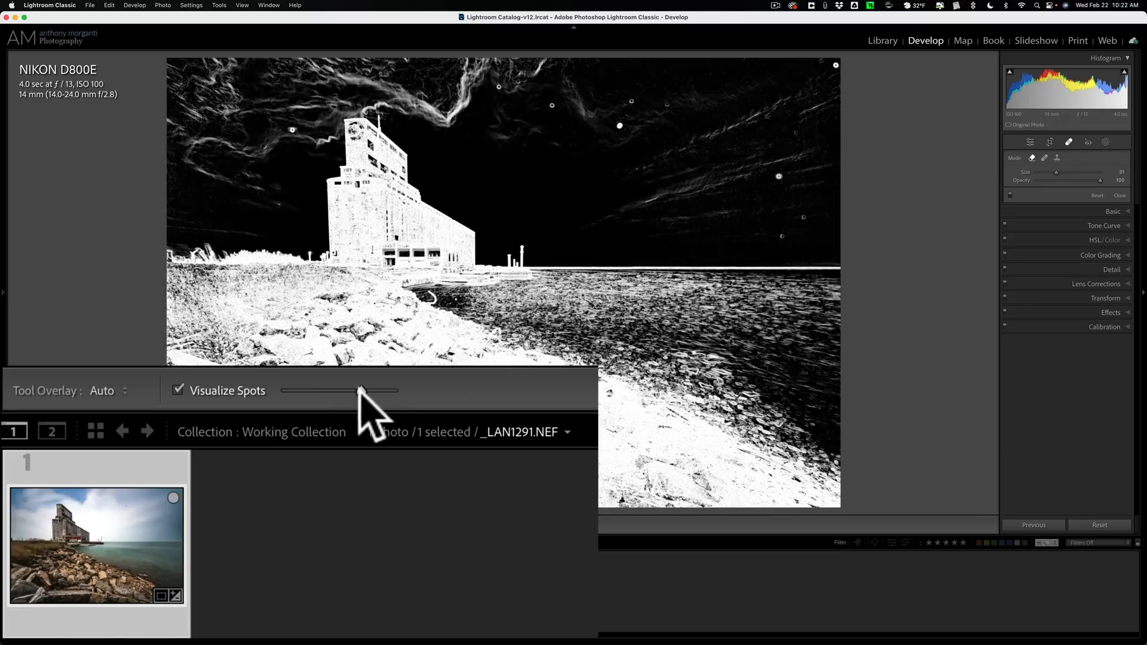
drag(359, 390, 333, 390)
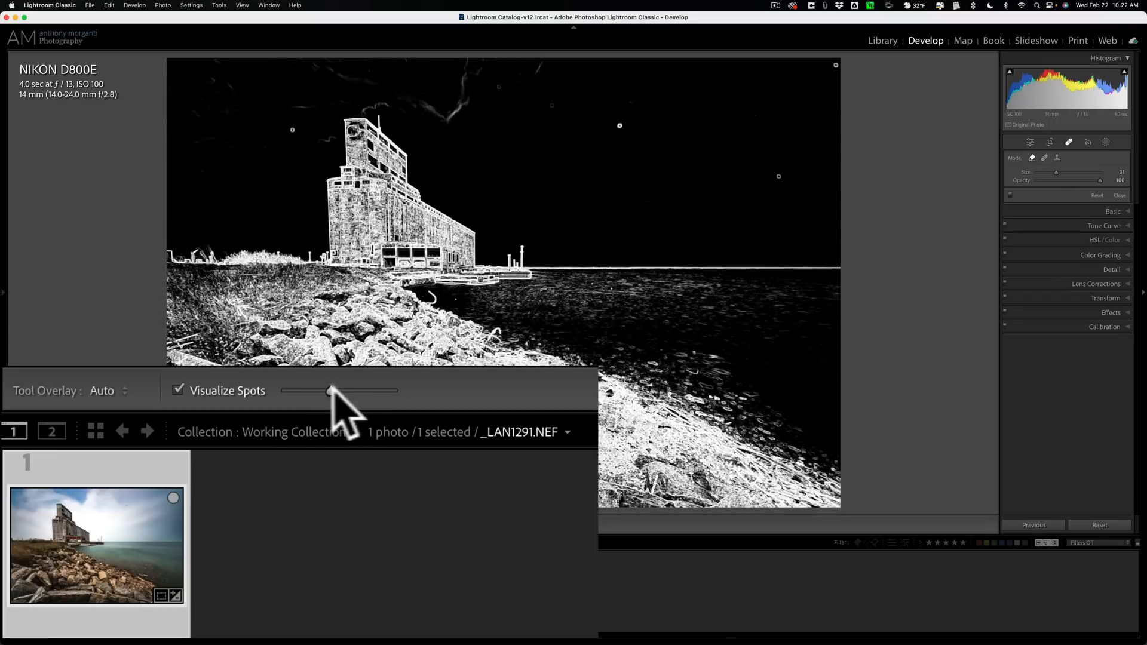
drag(333, 390, 384, 390)
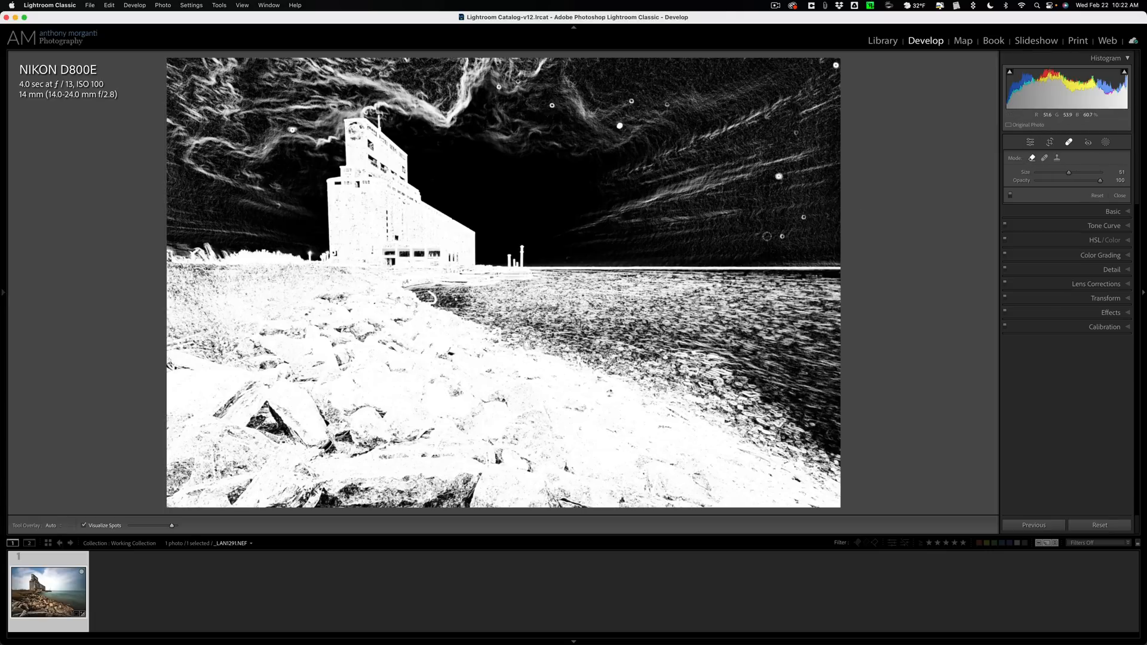
Heal the four sky dust spots, upper-right to left, then turn off Visualize Spots.
click(779, 236)
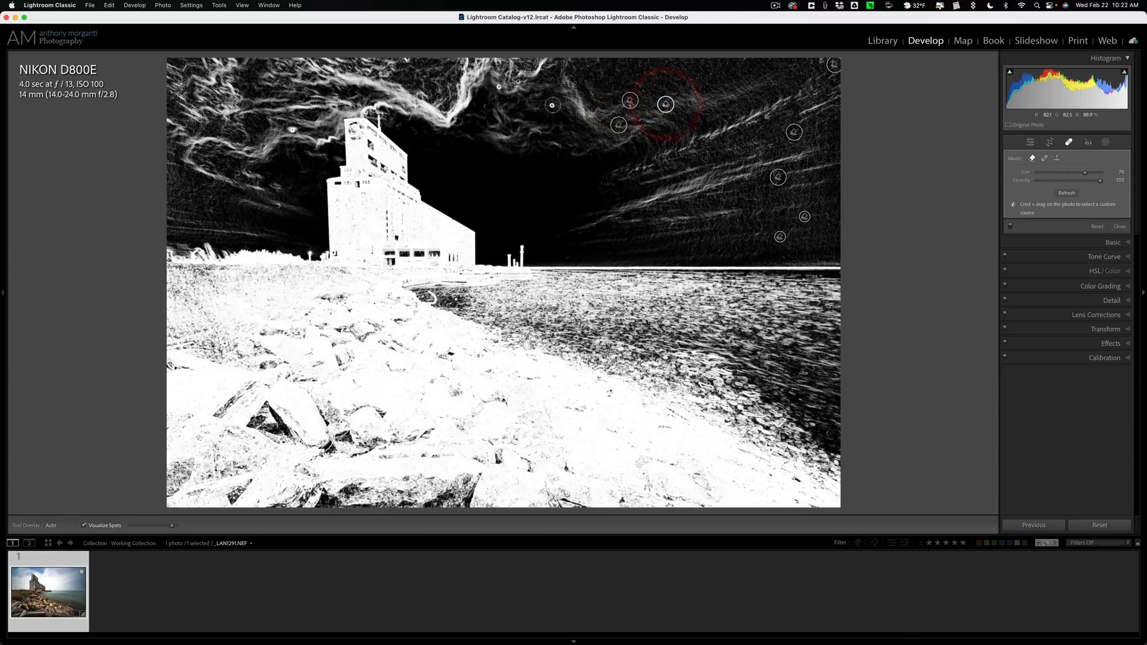
click(518, 81)
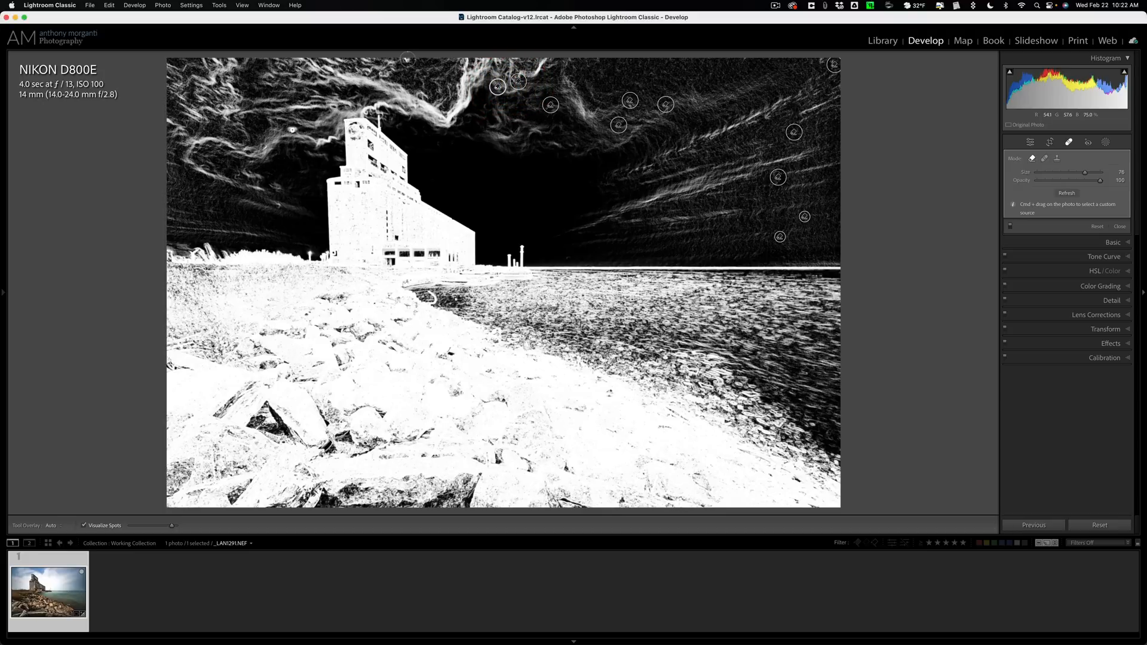
click(292, 129)
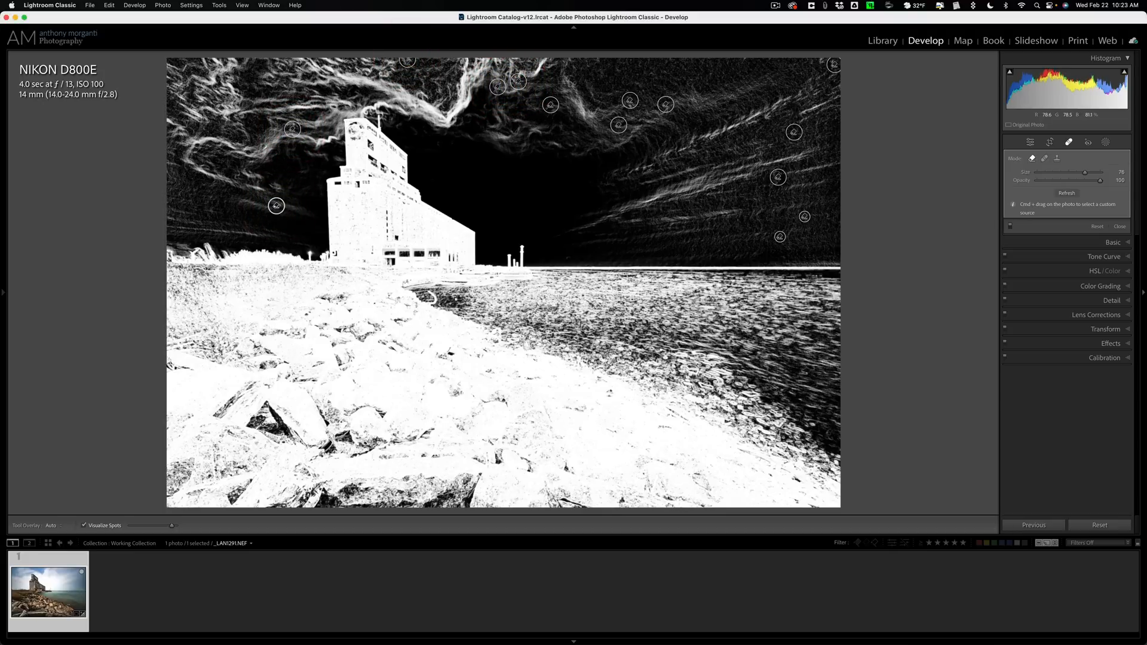
click(221, 108)
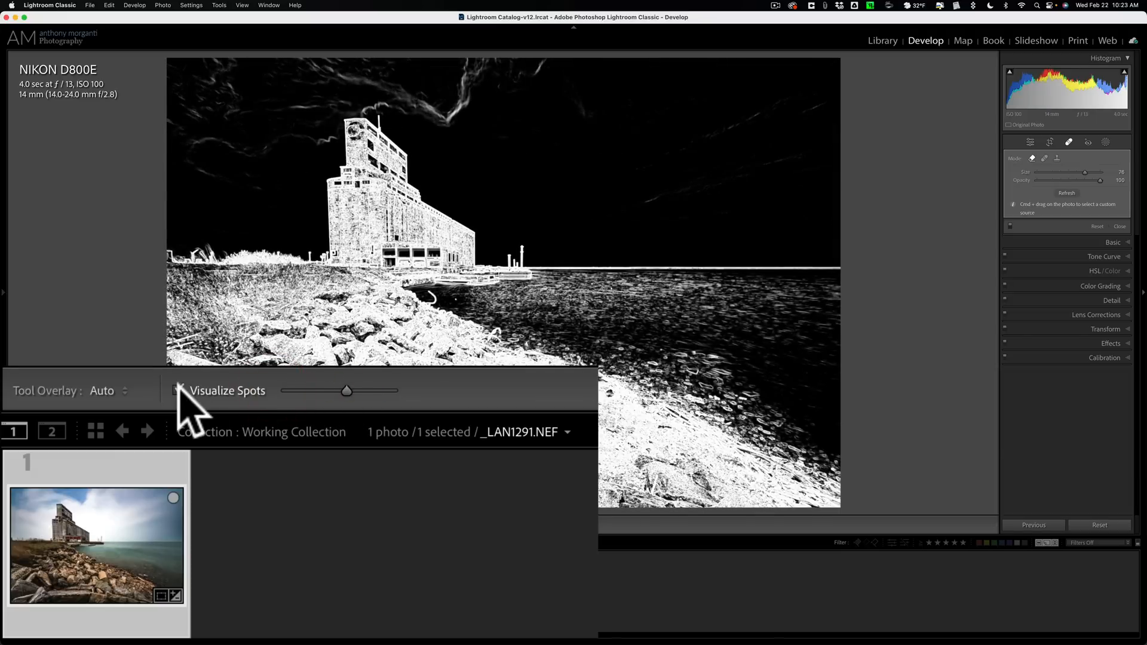
click(183, 390)
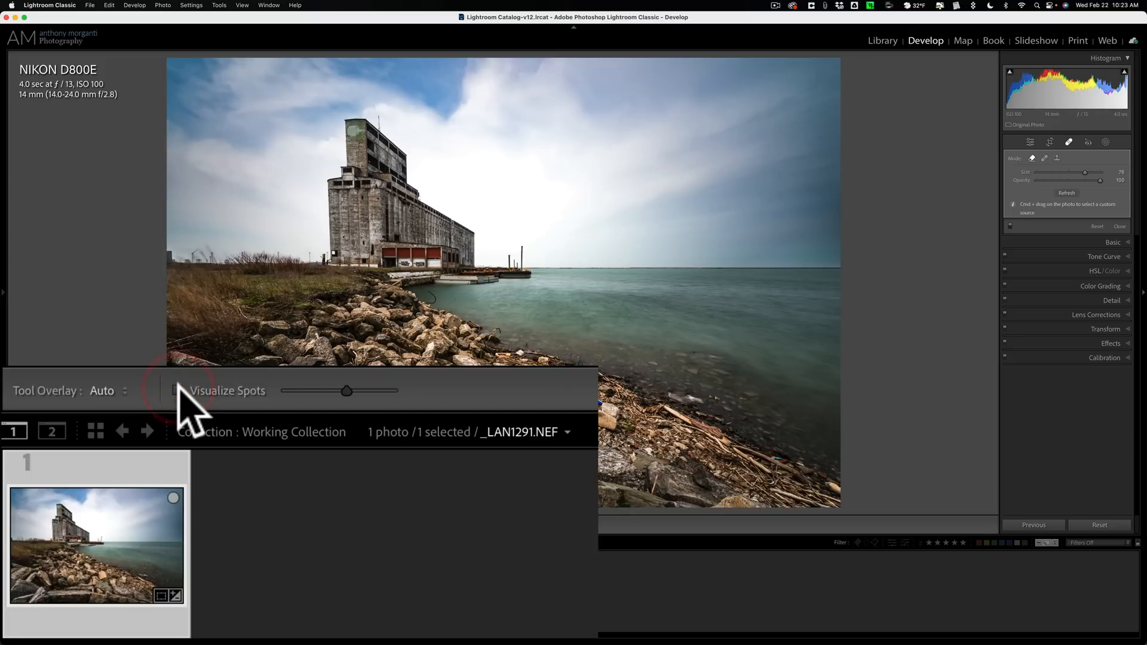